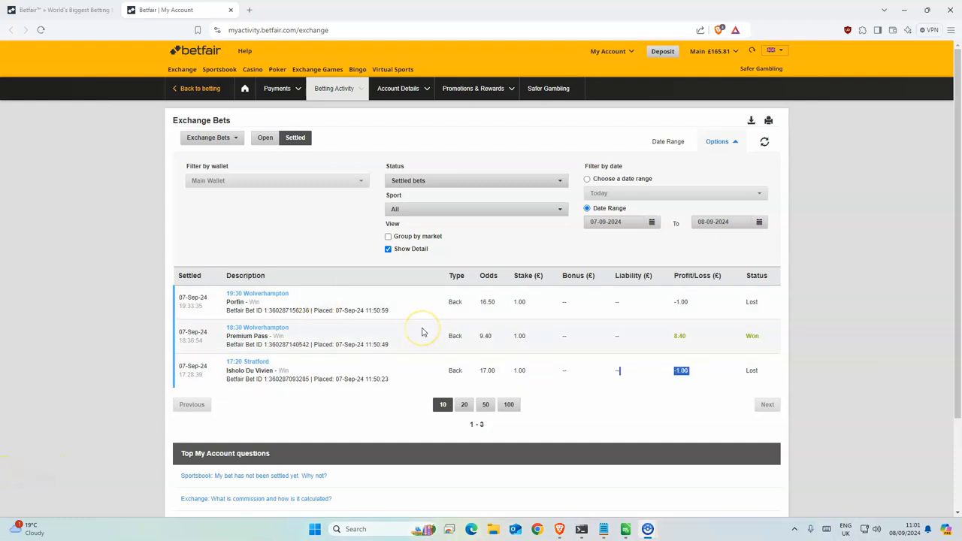
{"action": "mouse_move", "coordinate": [423, 332]}
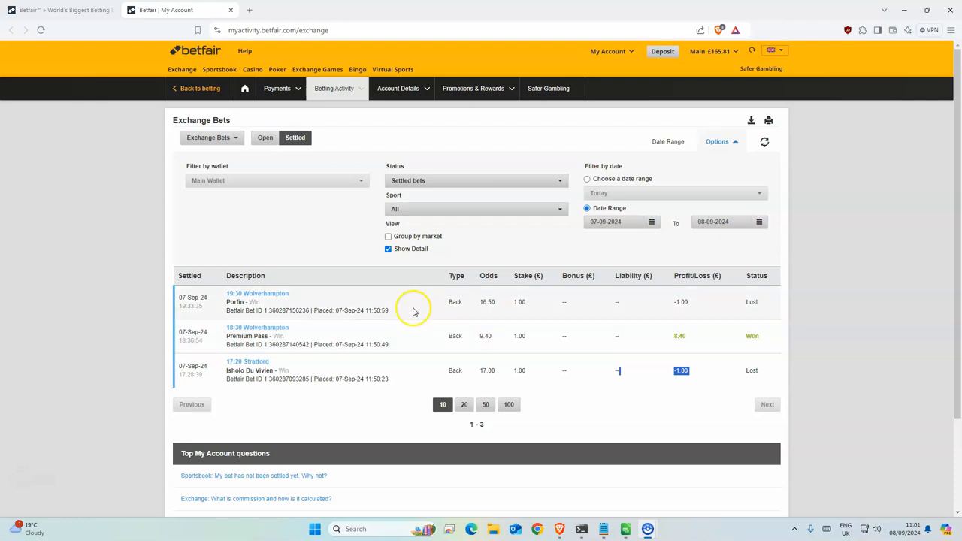
{"action": "mouse_move", "coordinate": [408, 309]}
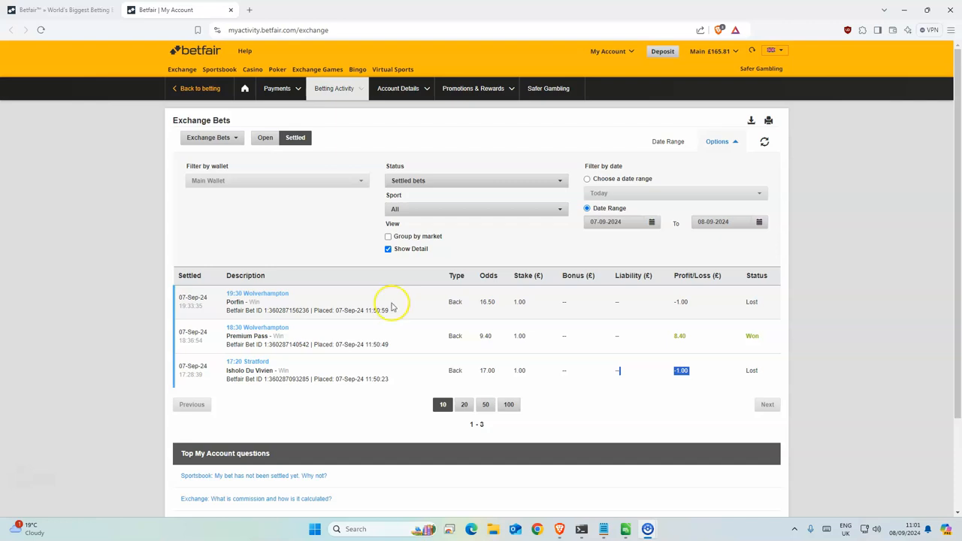
{"action": "mouse_move", "coordinate": [395, 315]}
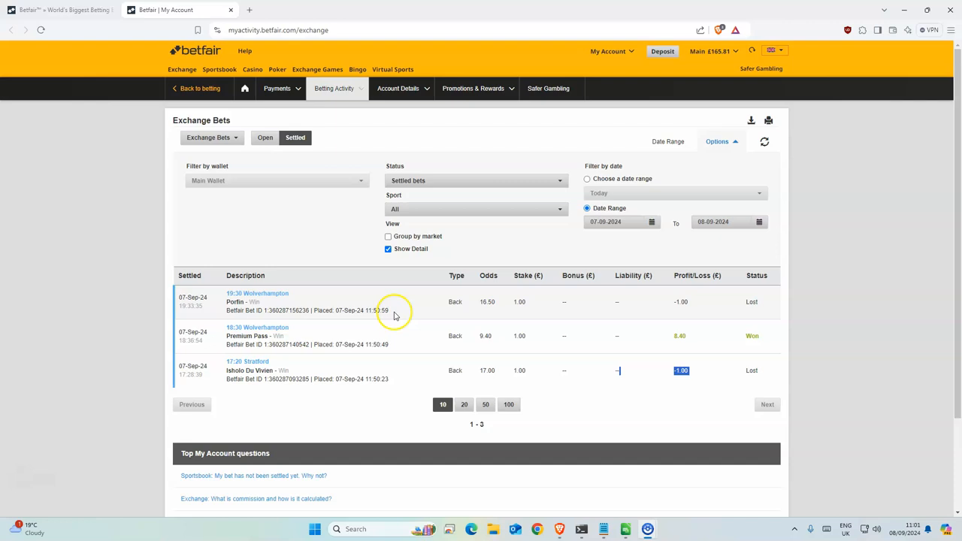
{"action": "mouse_move", "coordinate": [447, 383]}
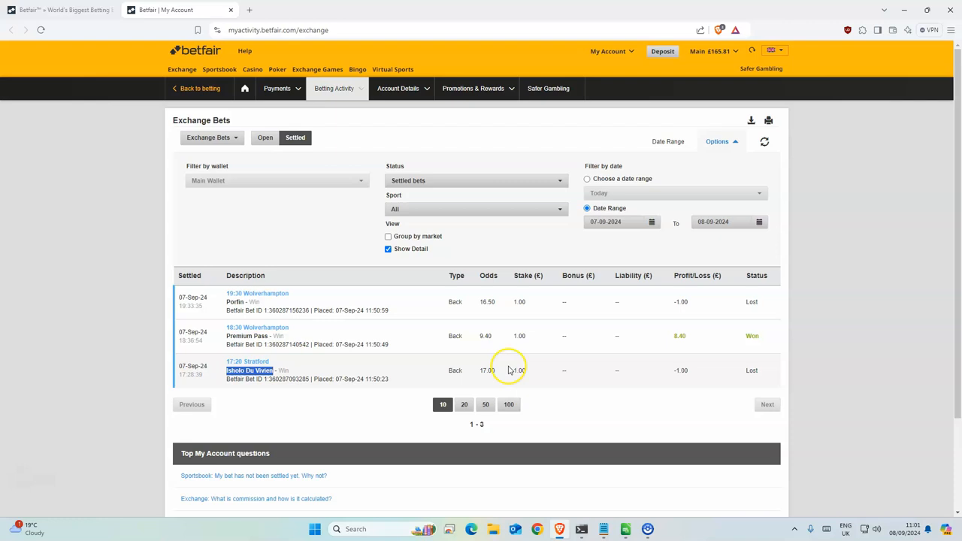
Step: Highlight the 17.00 odds in the filtered MergedDF sheet listing Milanese Rose and Old Cock
{"action": "double_click", "coordinate": [487, 370]}
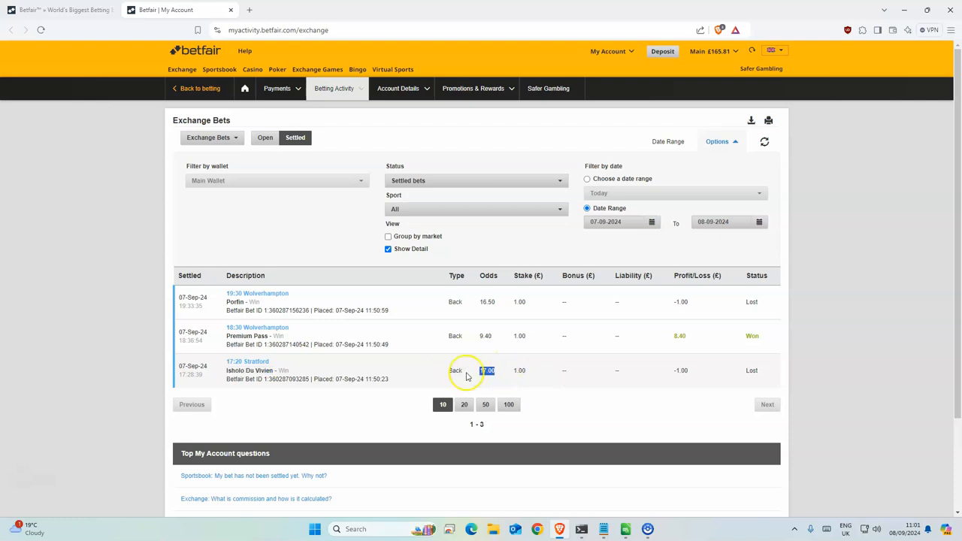
{"action": "mouse_move", "coordinate": [314, 344]}
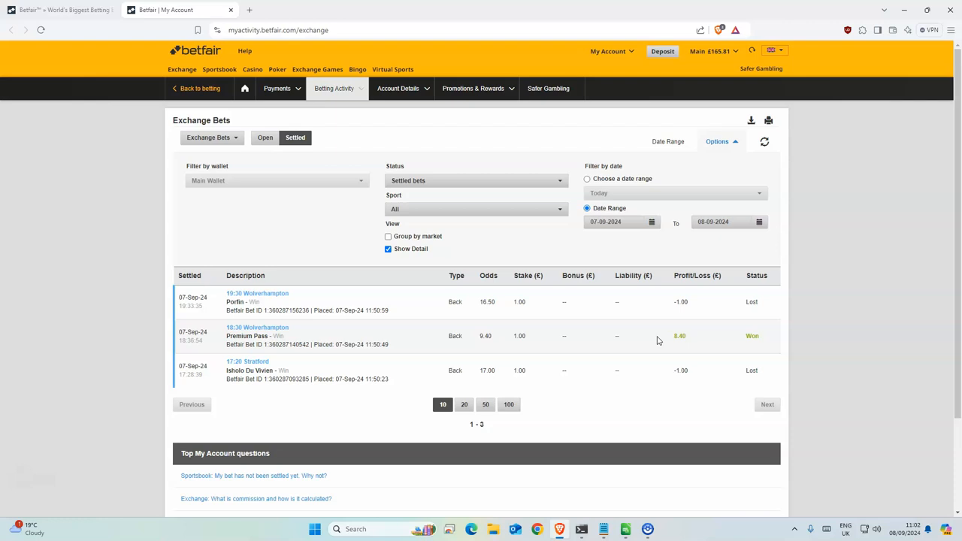
{"action": "mouse_move", "coordinate": [328, 306]}
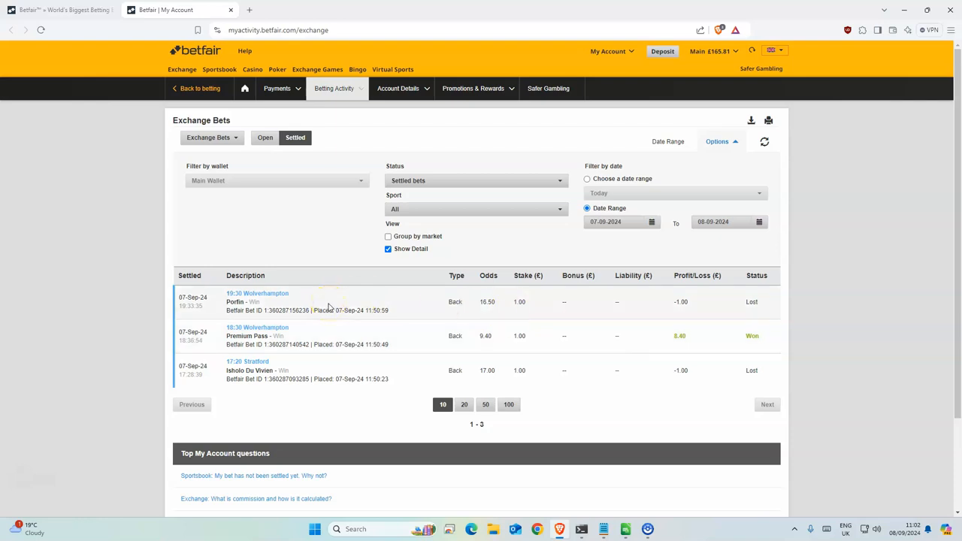
{"action": "mouse_move", "coordinate": [699, 306]}
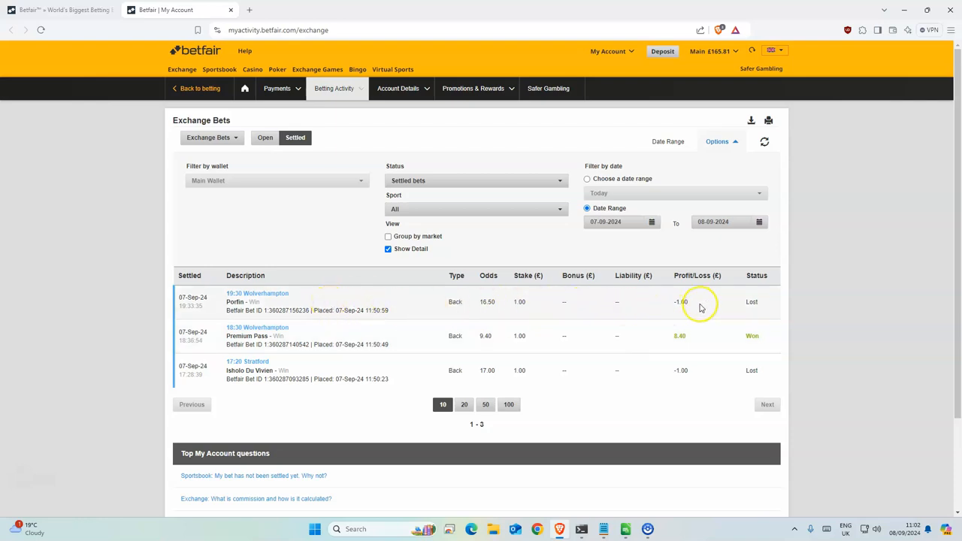
{"action": "mouse_move", "coordinate": [498, 299]}
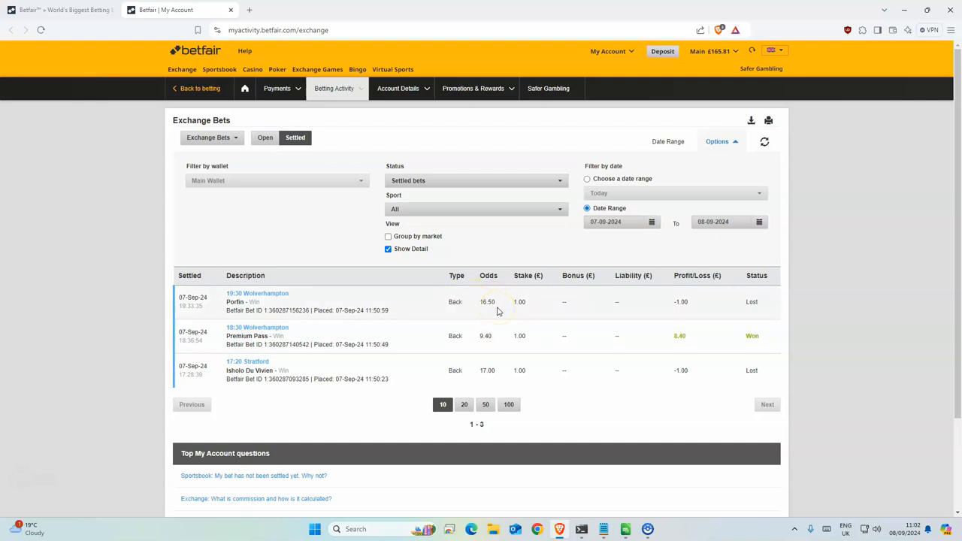
{"action": "mouse_move", "coordinate": [496, 312]}
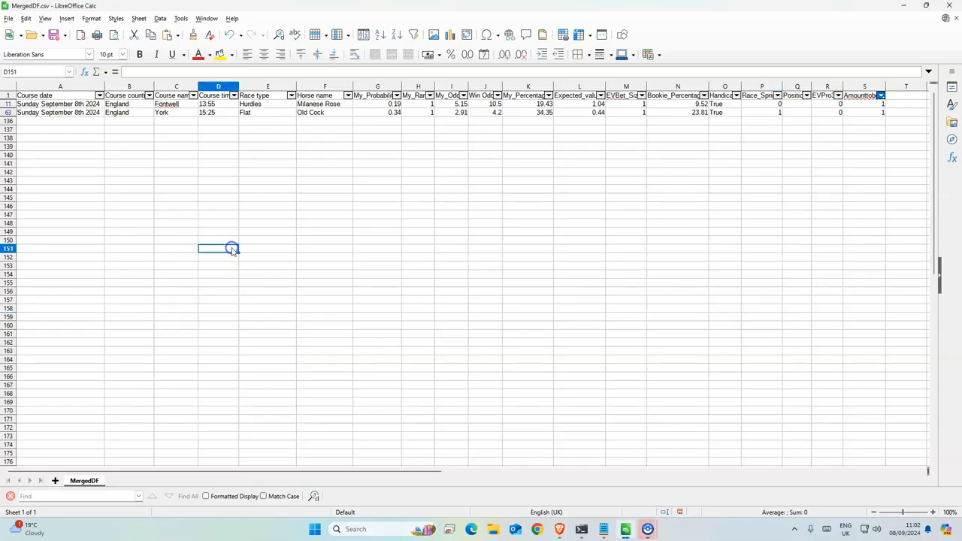
{"action": "mouse_move", "coordinate": [413, 128]}
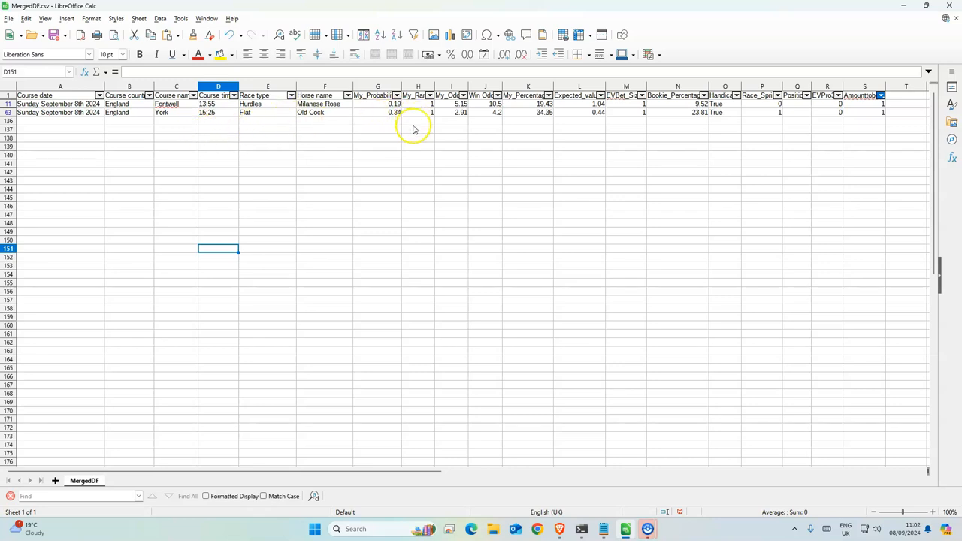
{"action": "mouse_move", "coordinate": [405, 237]}
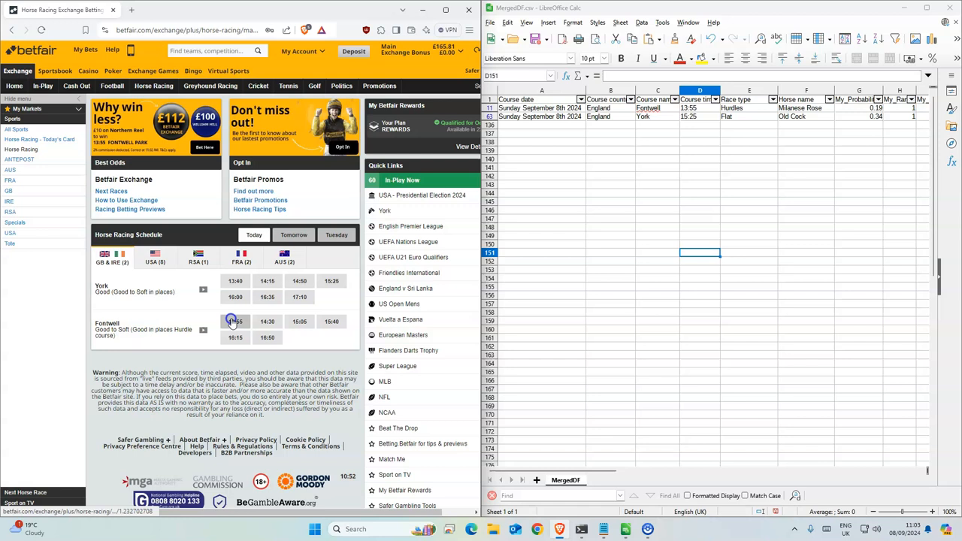
Step: Back Milanese Rose at odds 12 in the 13:55 Fontwell race and confirm
{"action": "left_click", "coordinate": [235, 320]}
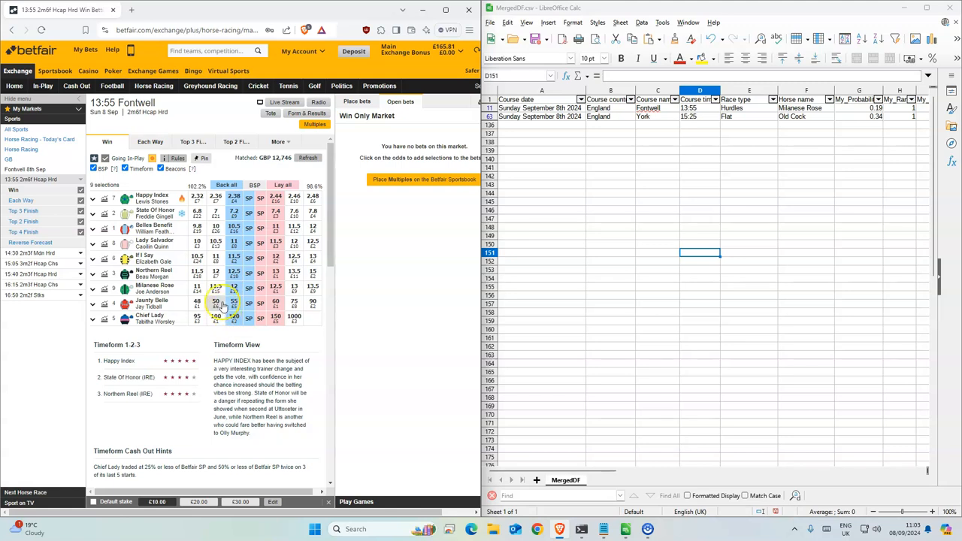
{"action": "left_click", "coordinate": [233, 288]}
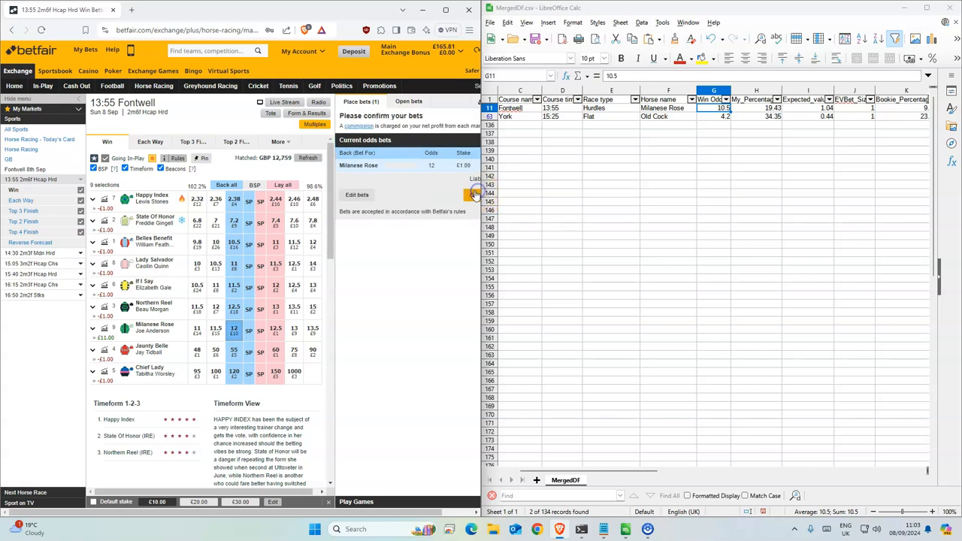
{"action": "left_click", "coordinate": [474, 194]}
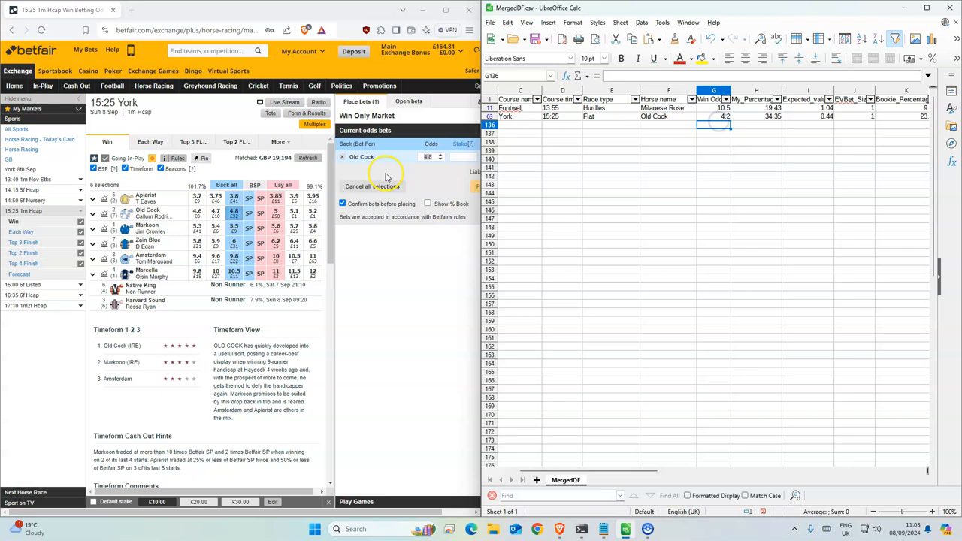
Step: Place the £1.00 back bet on Old Cock at 4.8 in York's 15:25
{"action": "left_click", "coordinate": [361, 102]}
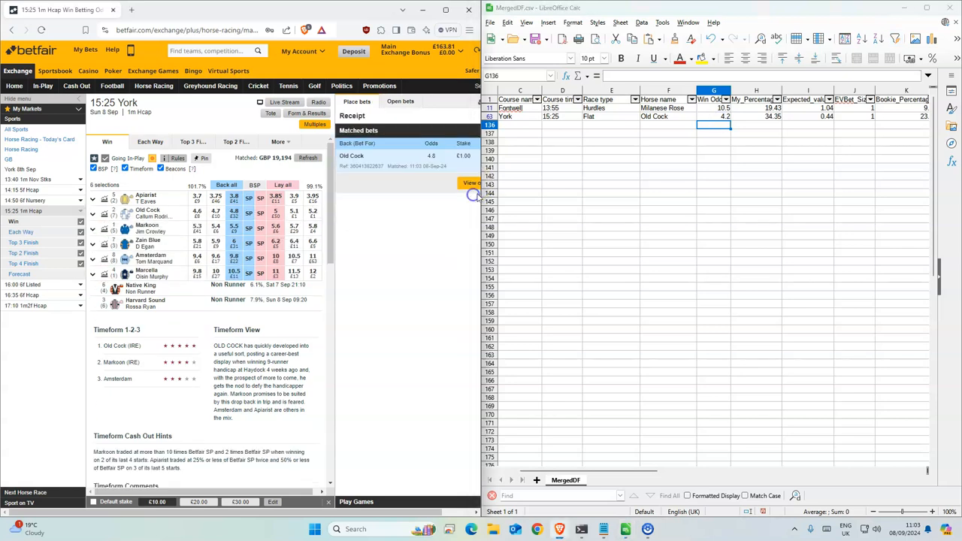